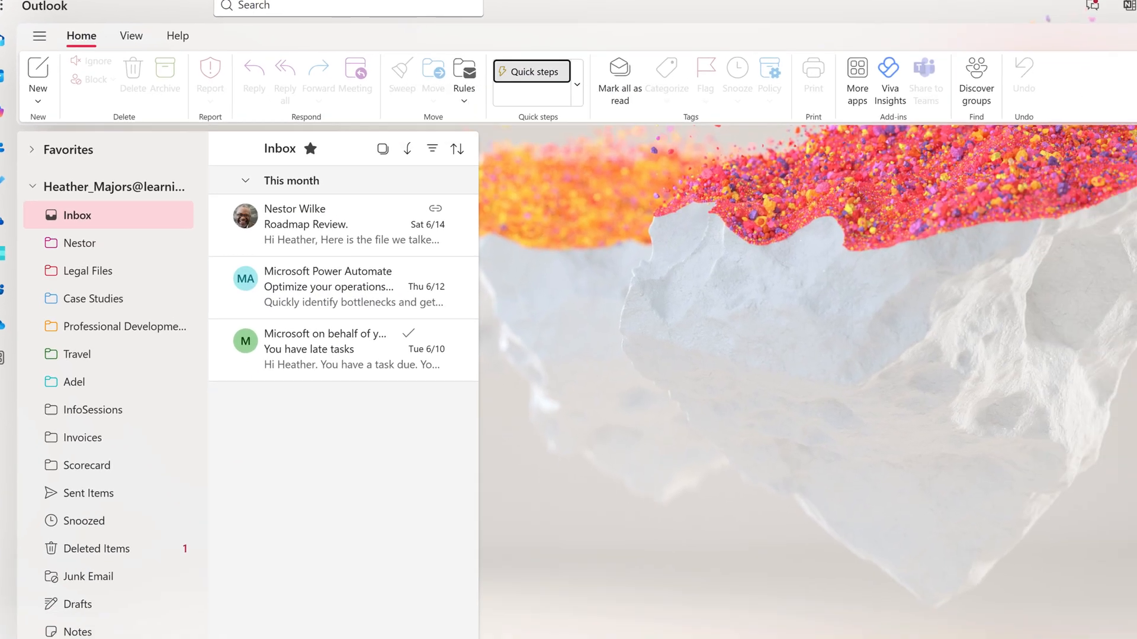
- Open the Quick steps settings from the Home ribbon gallery
{"action": "left_click", "coordinate": [577, 84]}
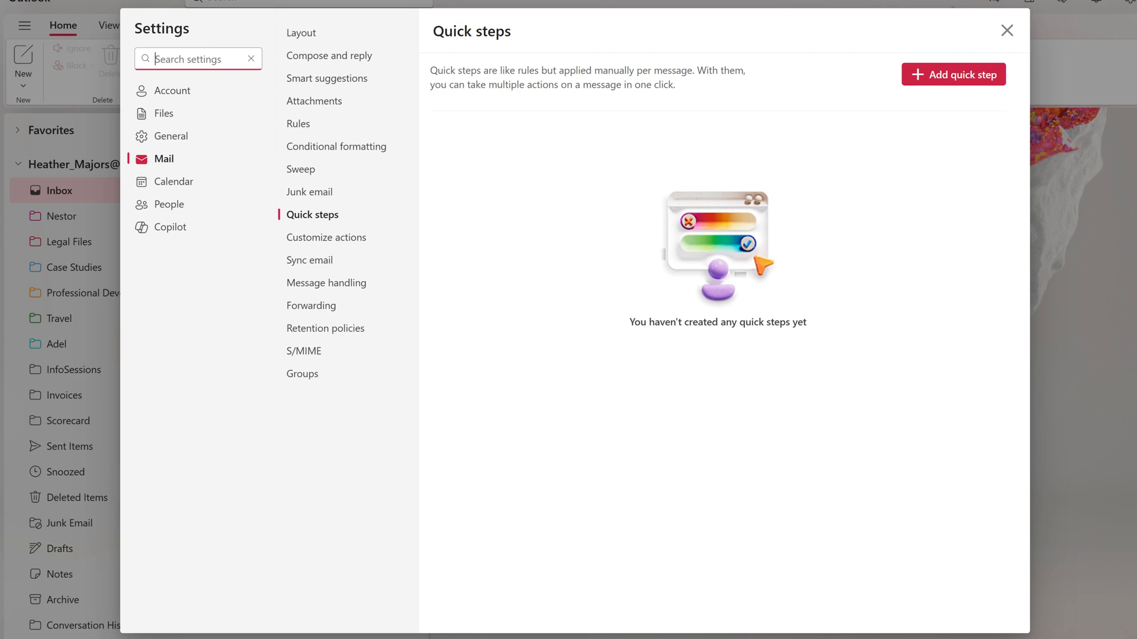
{"action": "mouse_move", "coordinate": [953, 74]}
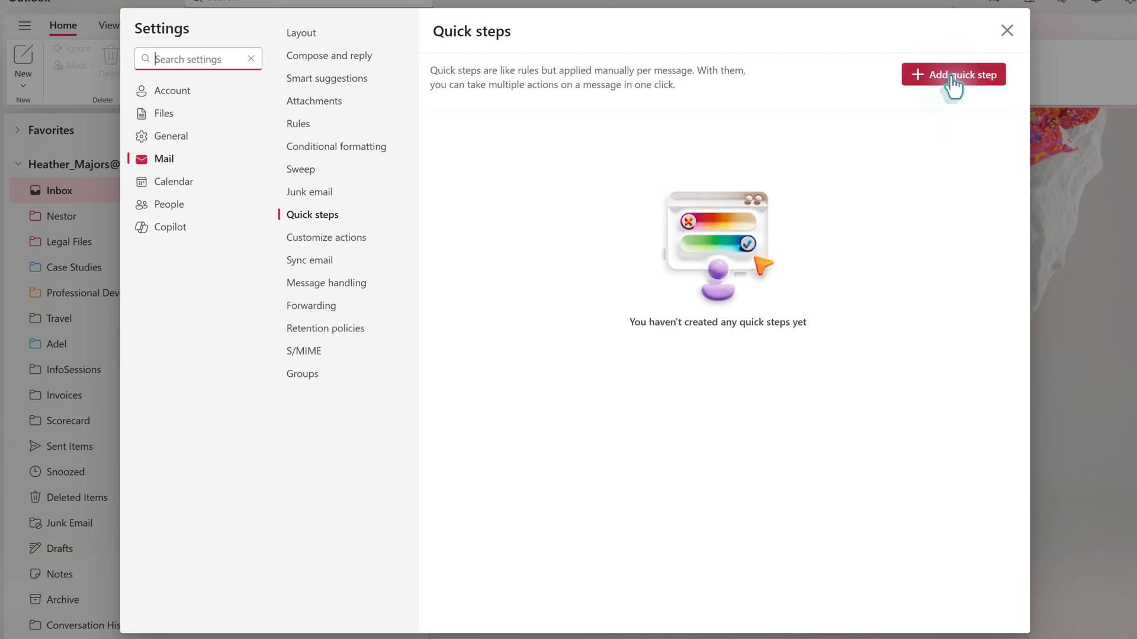
- Add a quick step named 'Manager Assignments' and list its available actions
{"action": "left_click", "coordinate": [952, 74]}
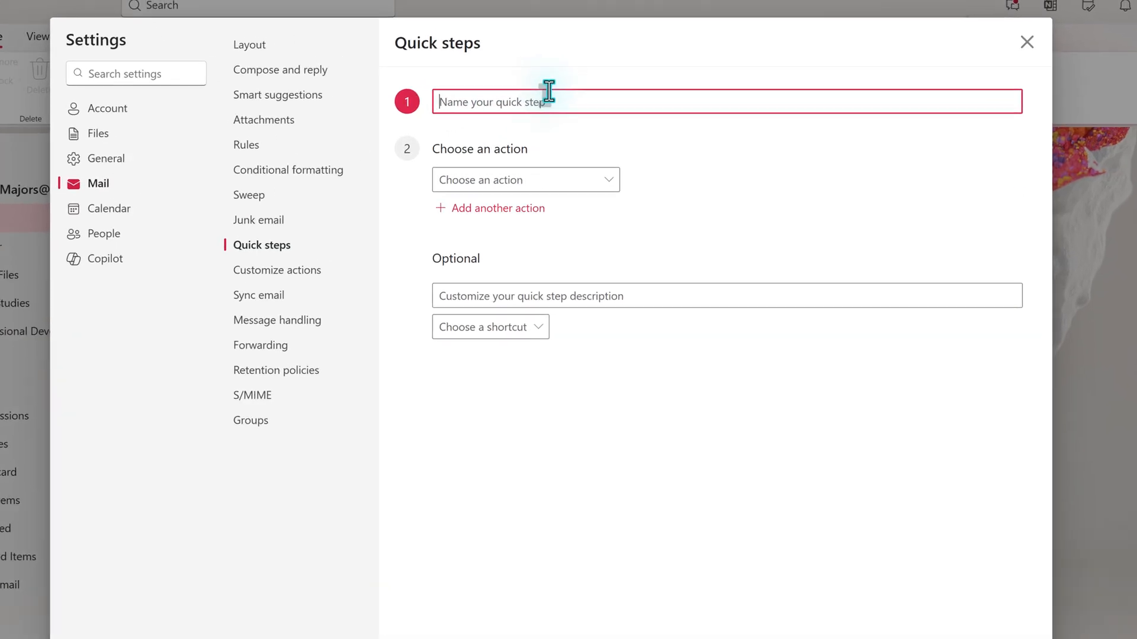
{"action": "type", "text": "Manager Assignme"}
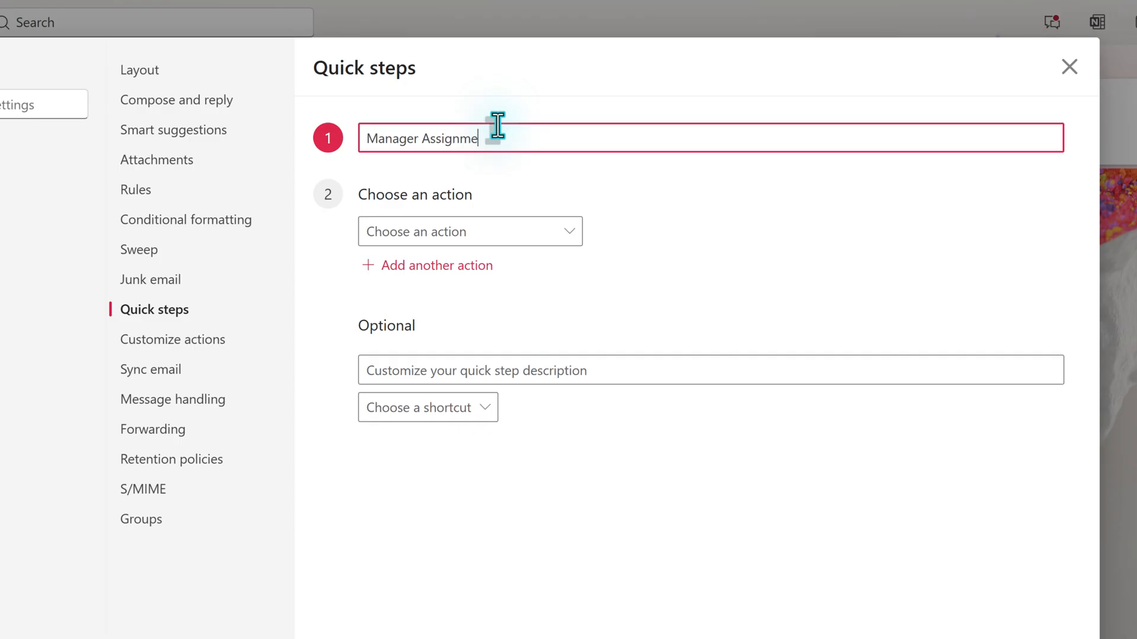
{"action": "type", "text": "nt"}
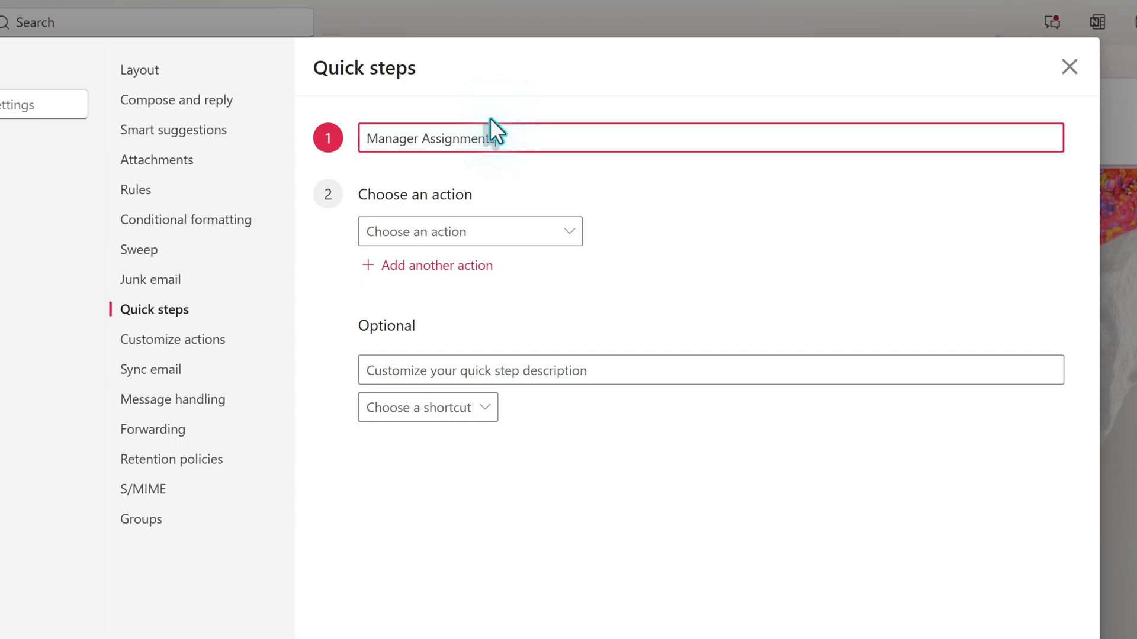
{"action": "left_click", "coordinate": [469, 231]}
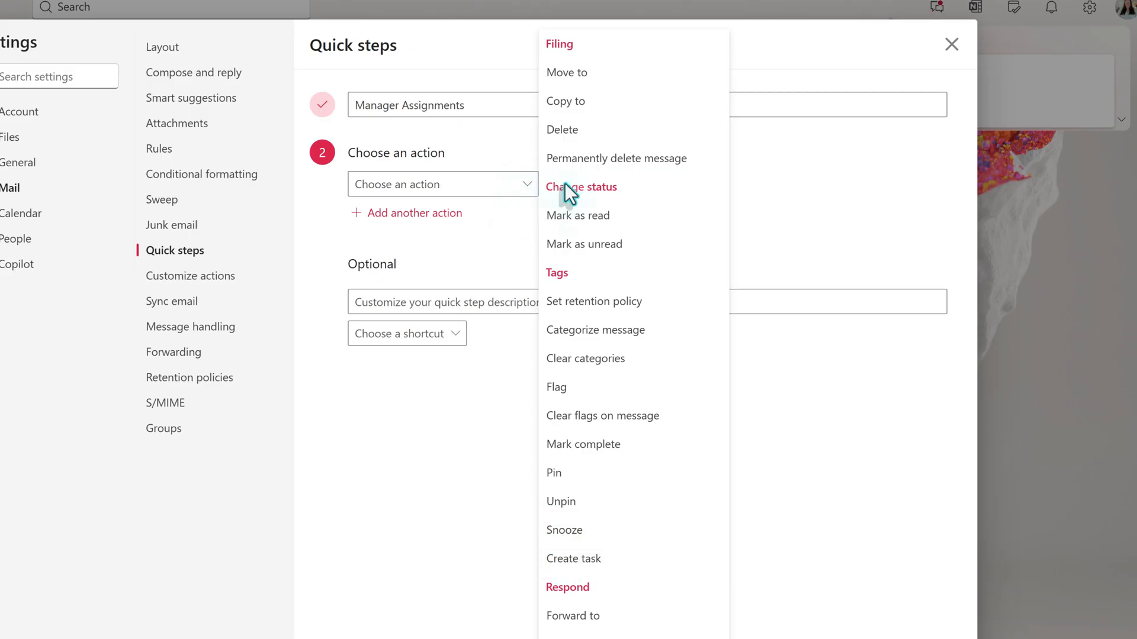
- Set the first action to move messages to the Nestor folder, adding a second action slot
{"action": "left_click", "coordinate": [566, 72]}
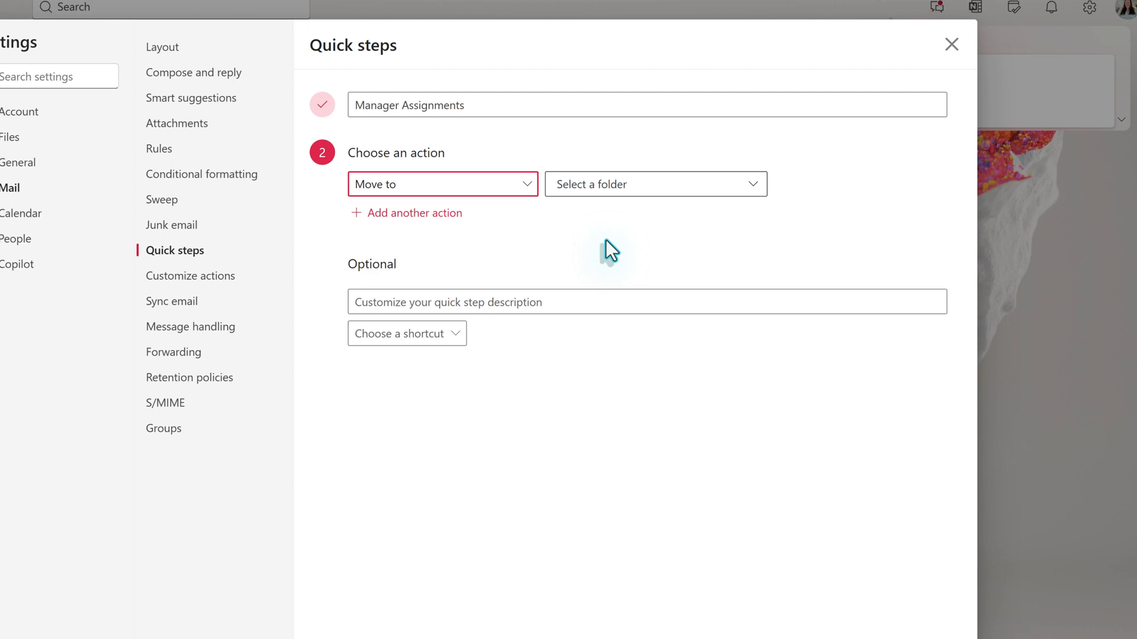
{"action": "left_click", "coordinate": [652, 184]}
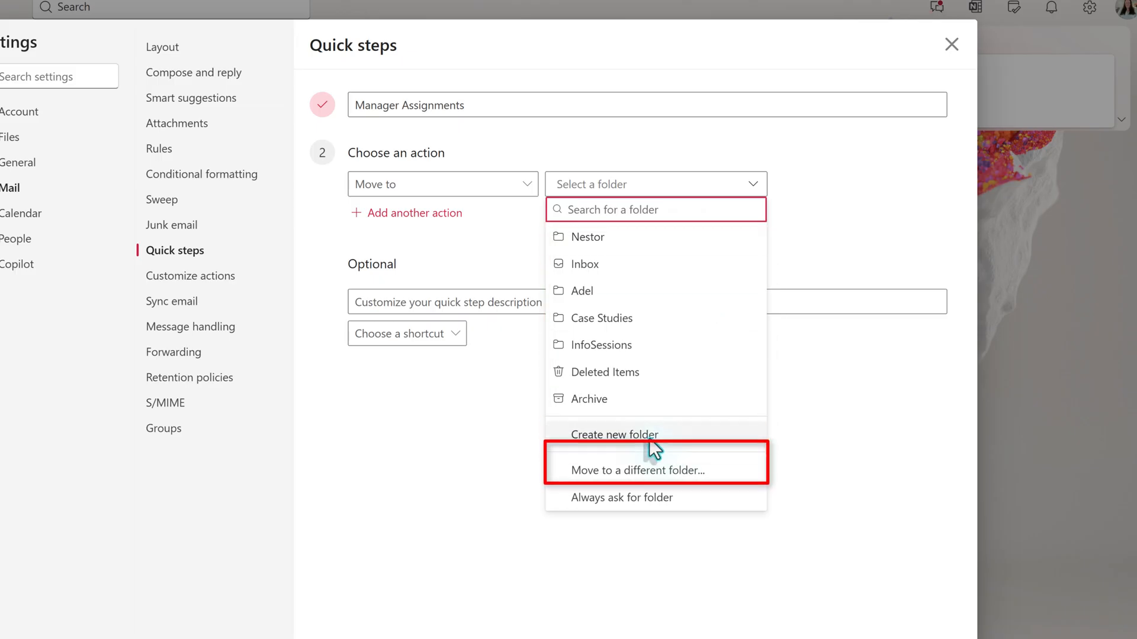
{"action": "mouse_move", "coordinate": [684, 469]}
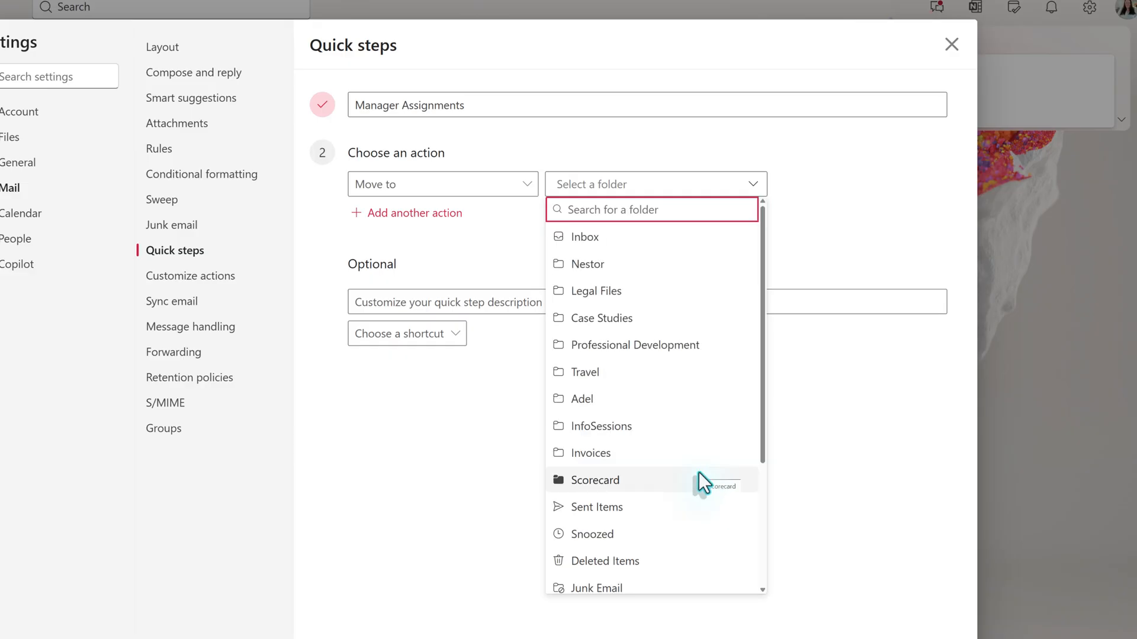
{"action": "scroll", "scroll_direction": "down", "scroll_amount": 3}
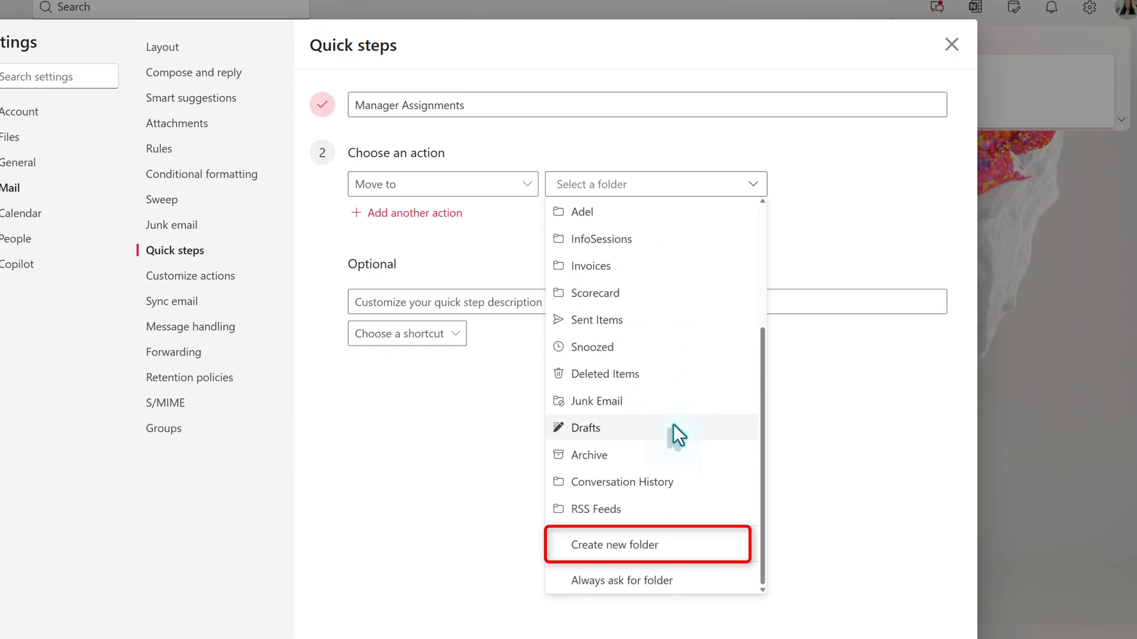
{"action": "mouse_move", "coordinate": [678, 435]}
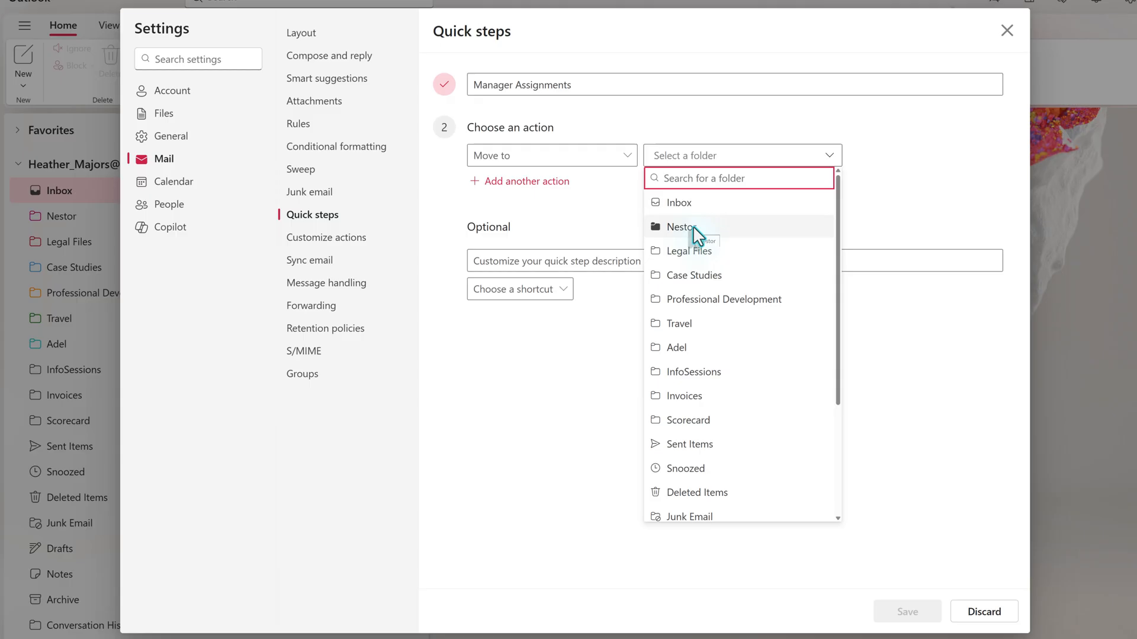
{"action": "left_click", "coordinate": [680, 226]}
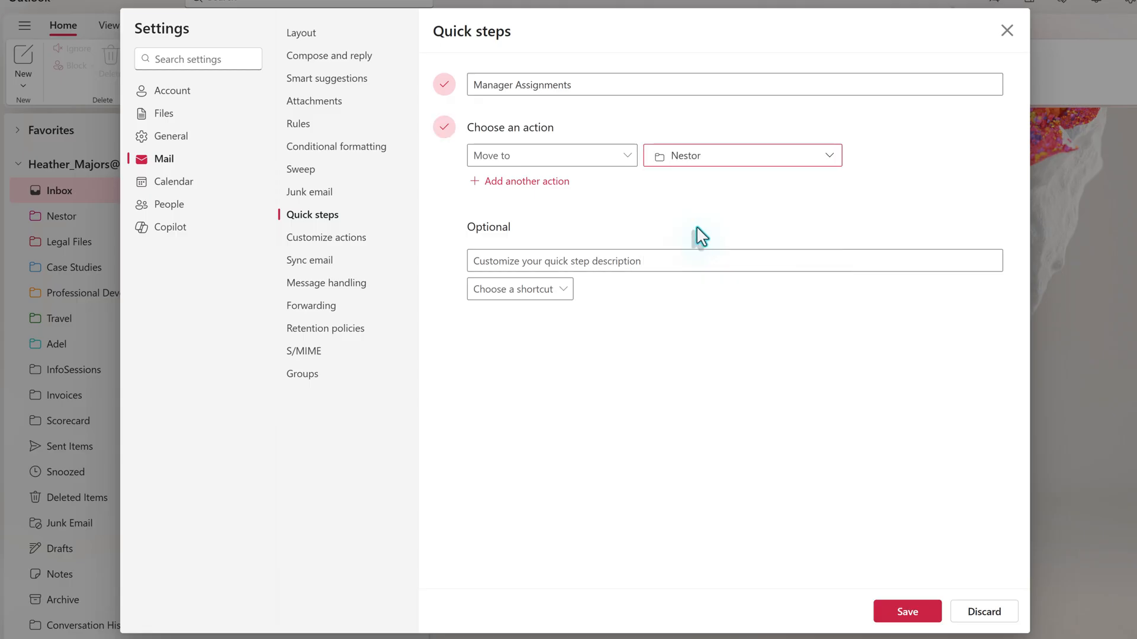
{"action": "left_click", "coordinate": [526, 181]}
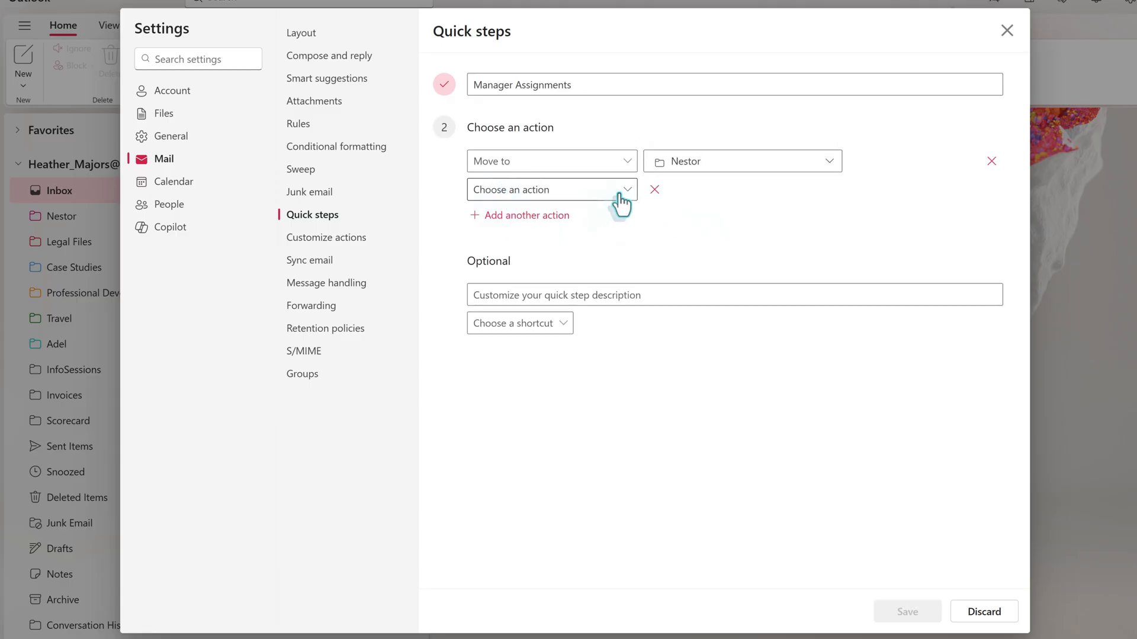
- Make Create task the second action and Pin the third action
{"action": "left_click", "coordinate": [551, 190]}
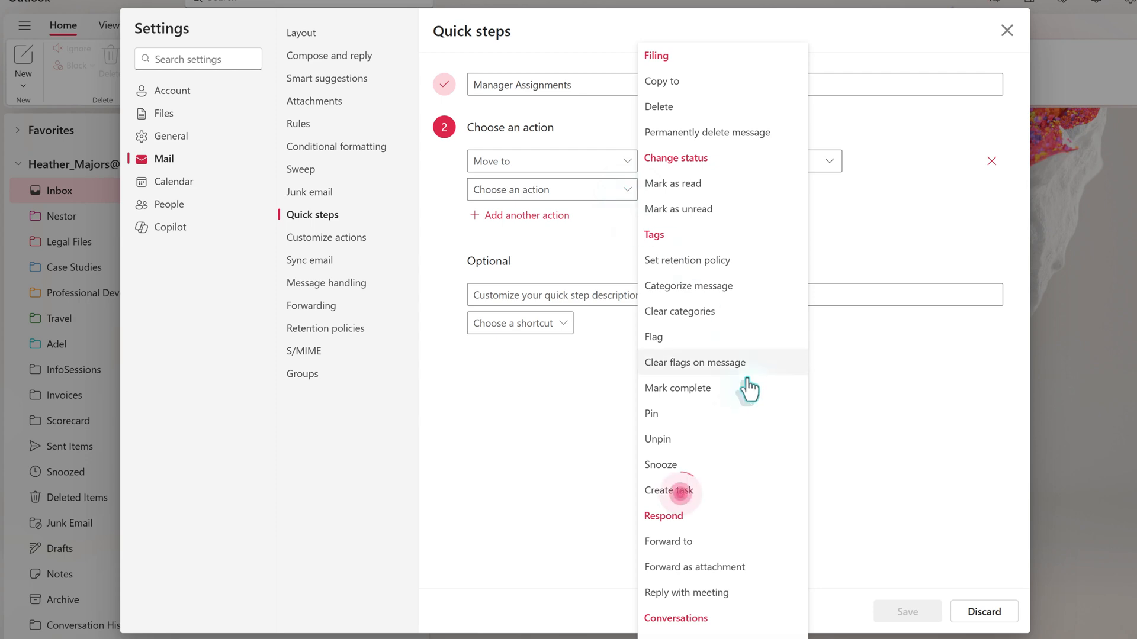
{"action": "left_click", "coordinate": [666, 490]}
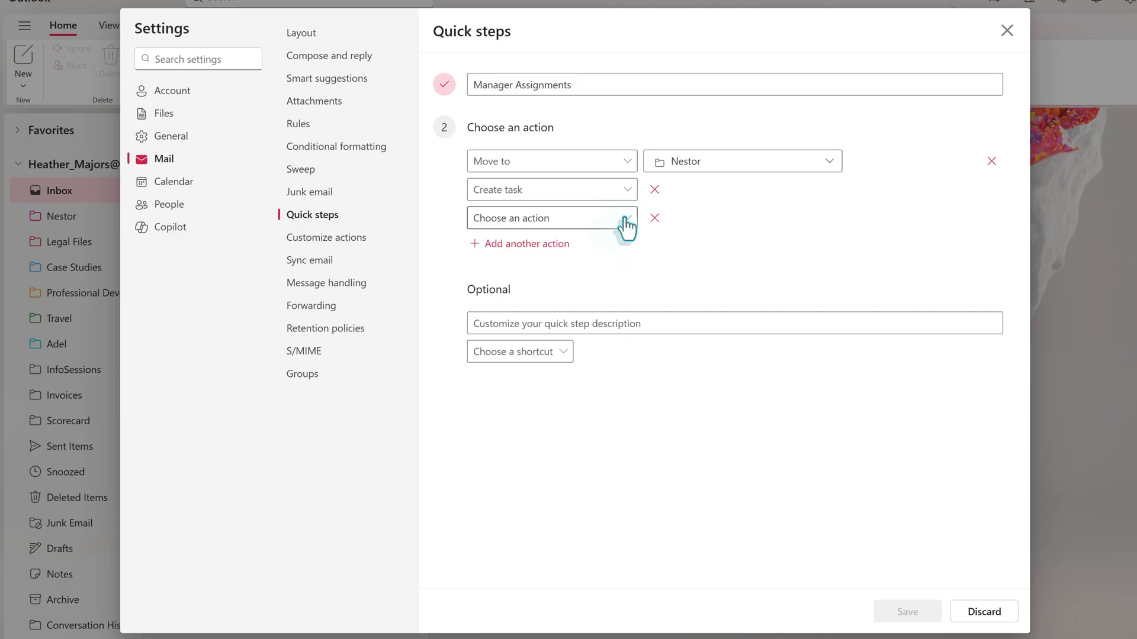
{"action": "left_click", "coordinate": [550, 217]}
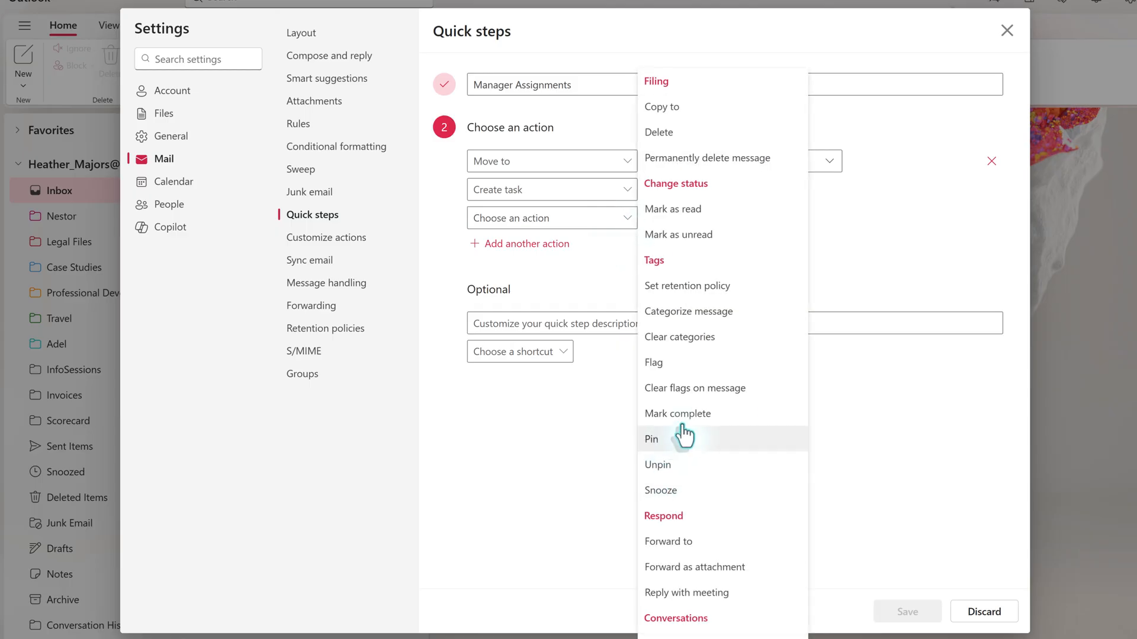
{"action": "left_click", "coordinate": [650, 439]}
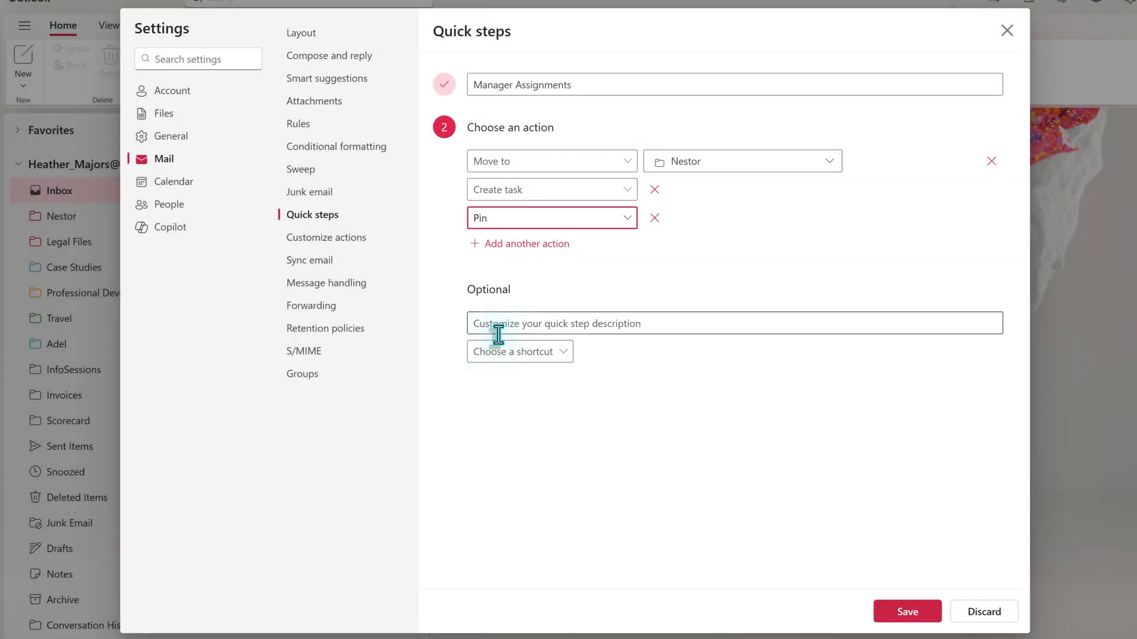
{"action": "mouse_move", "coordinate": [559, 362]}
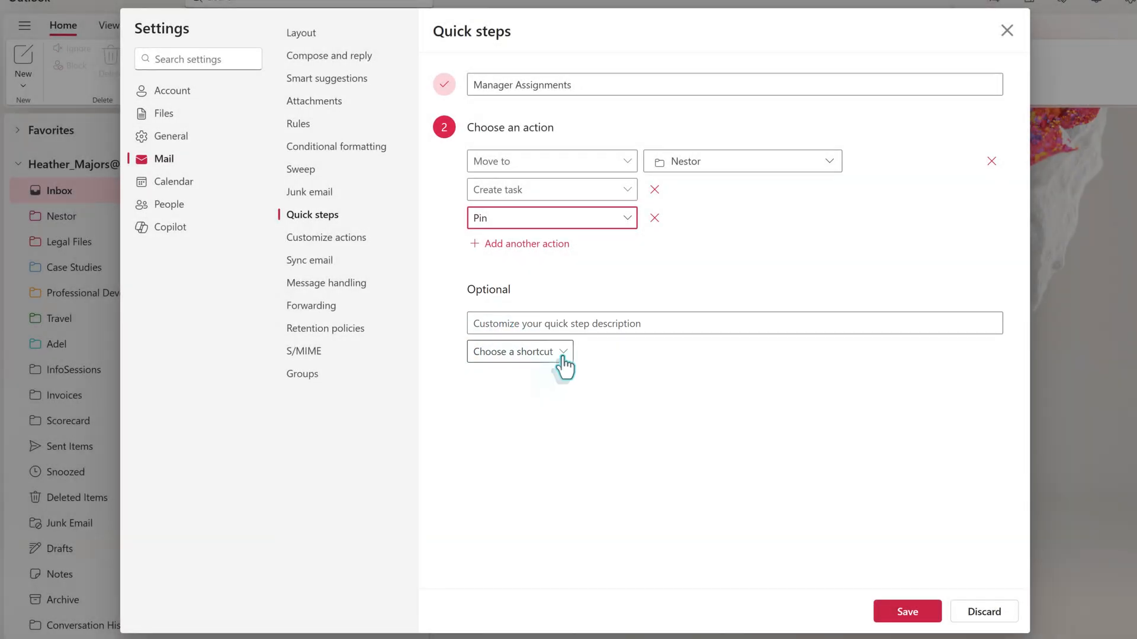
{"action": "left_click", "coordinate": [520, 351]}
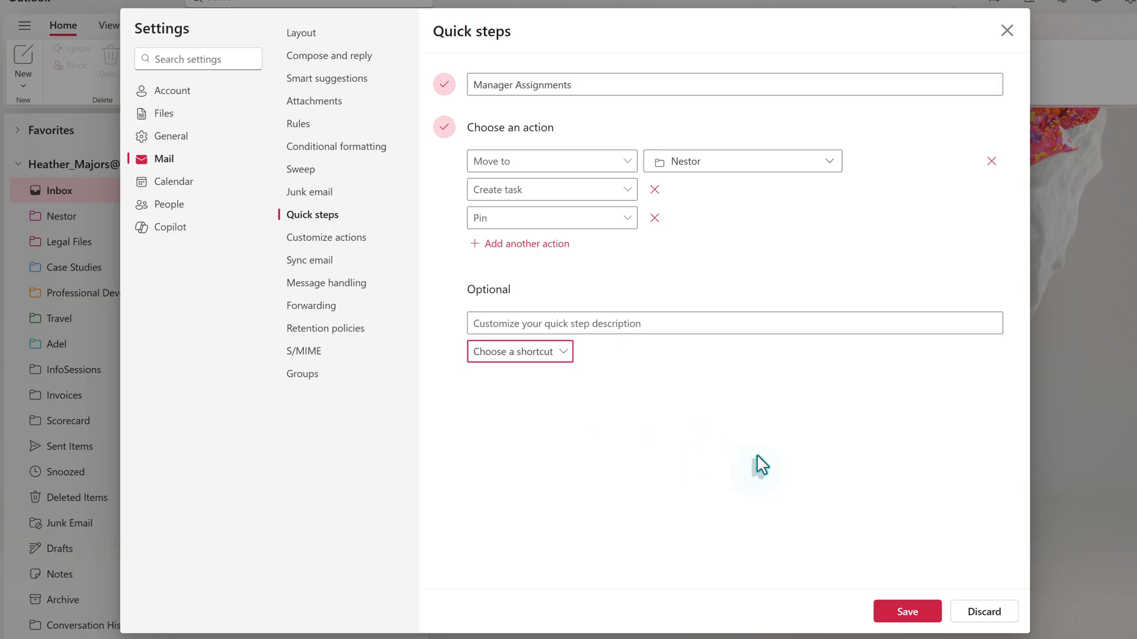
- Save the Manager Assignments quick step without a shortcut
{"action": "left_click", "coordinate": [906, 611]}
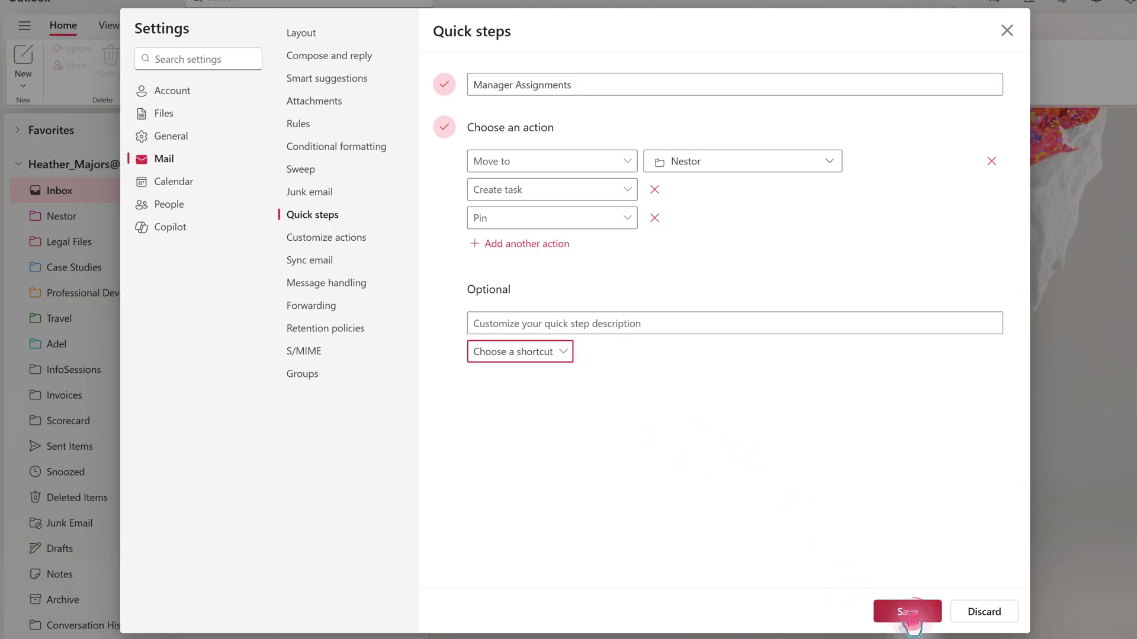
{"action": "left_click", "coordinate": [907, 611]}
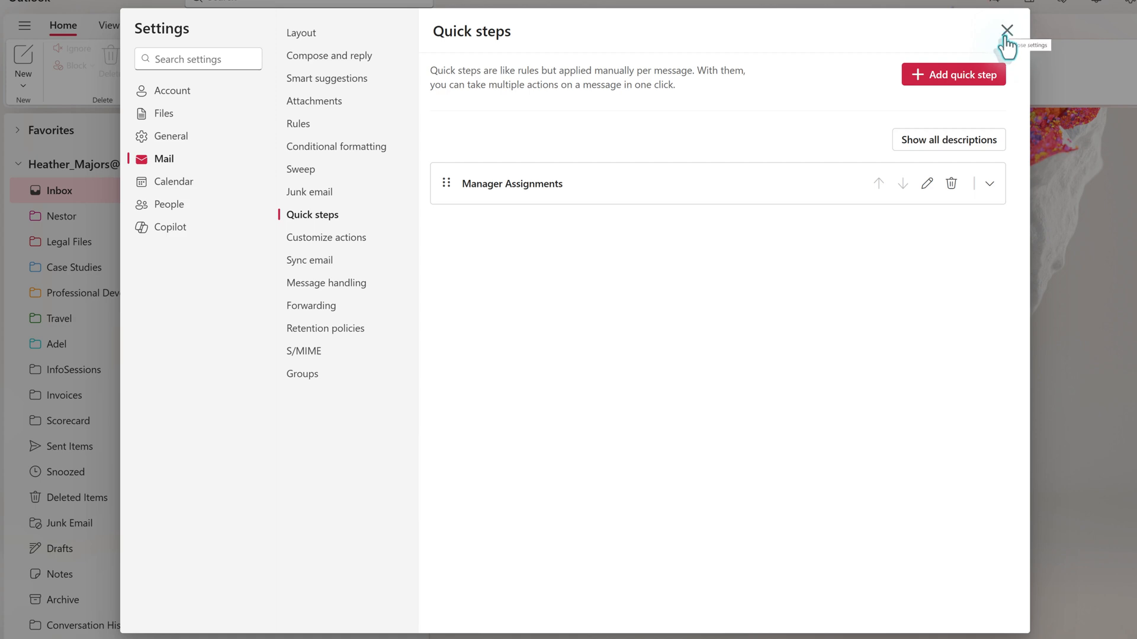
- Close Settings and open Nestor's Roadmap Review email in the inbox
{"action": "left_click", "coordinate": [1006, 30]}
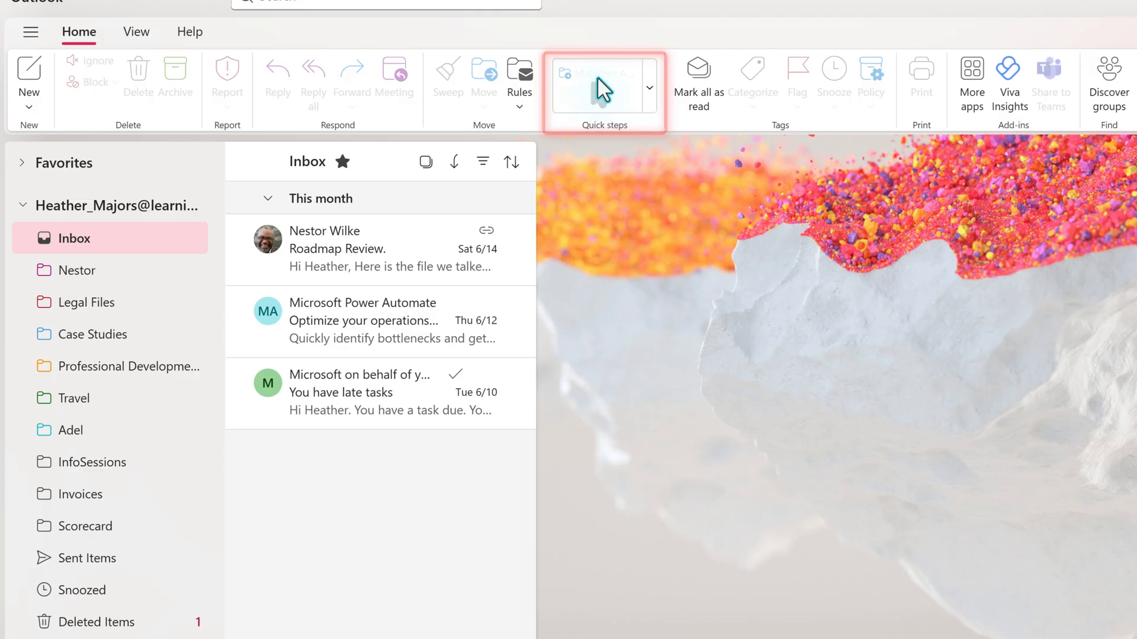
{"action": "left_click", "coordinate": [355, 248]}
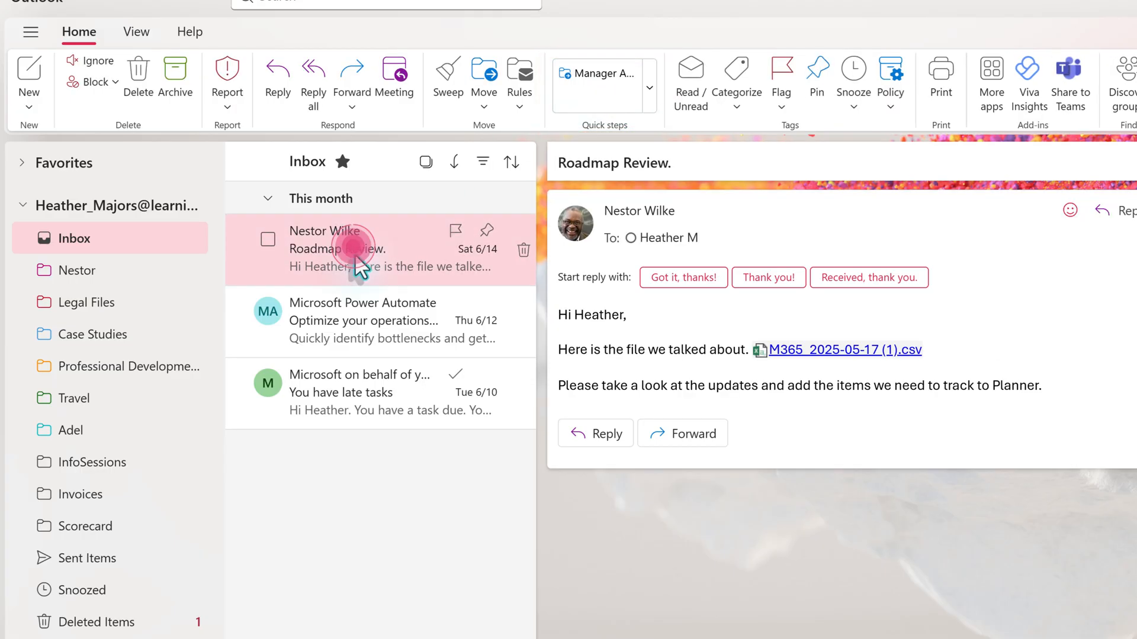
{"action": "mouse_move", "coordinate": [596, 73]}
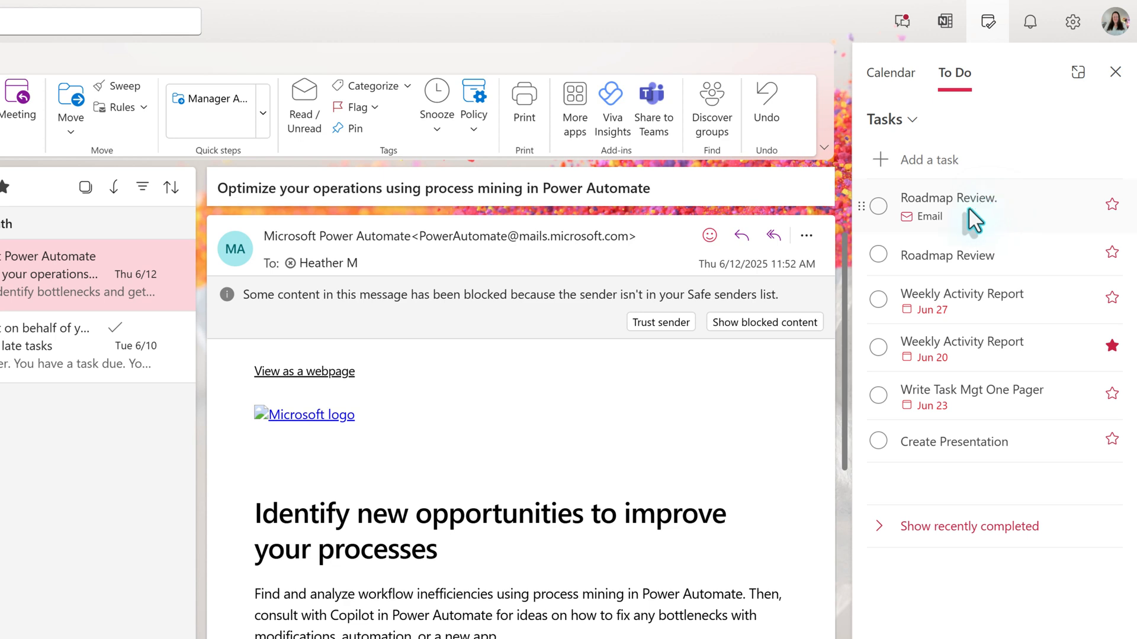
{"action": "mouse_move", "coordinate": [930, 216]}
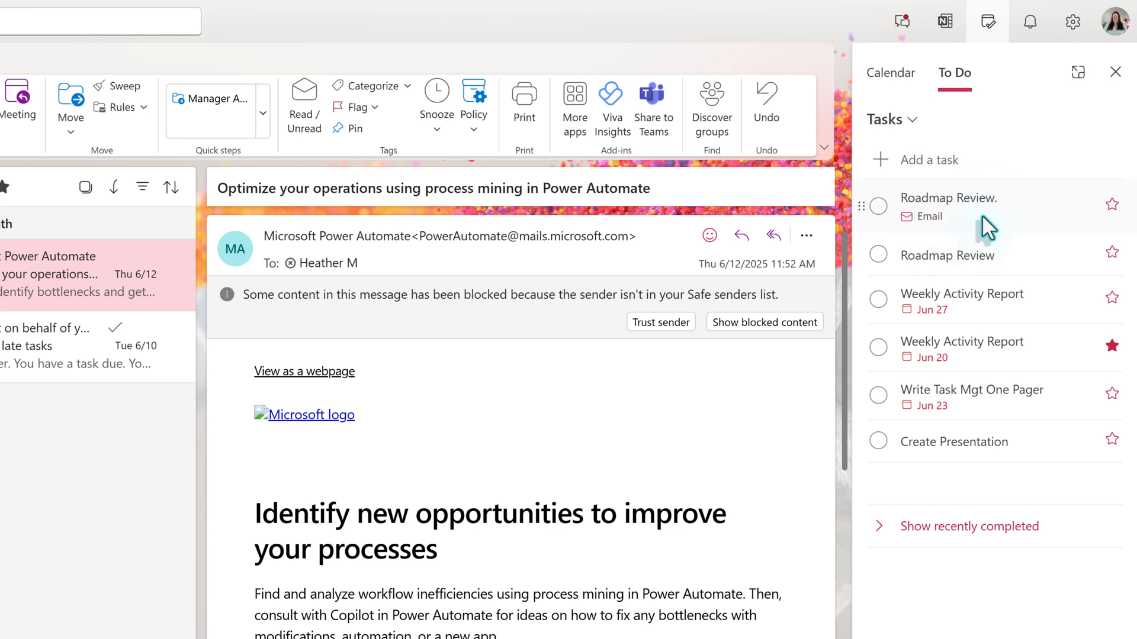
- Close the To Do pane and view the Nestor folder with the moved email
{"action": "left_click", "coordinate": [1114, 72]}
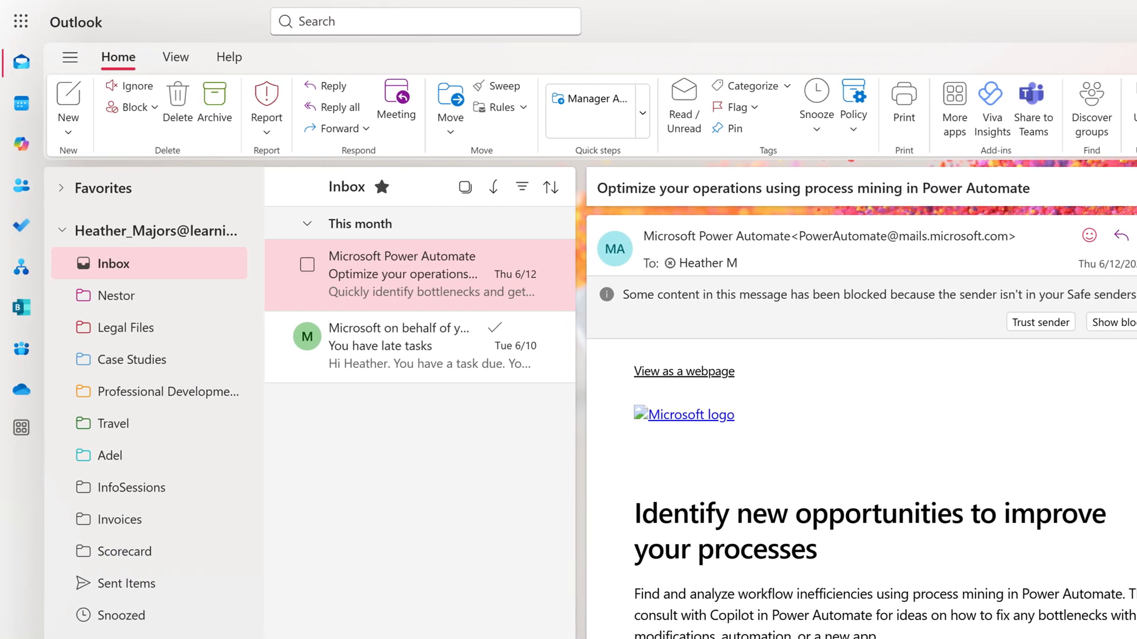
{"action": "left_click", "coordinate": [116, 294]}
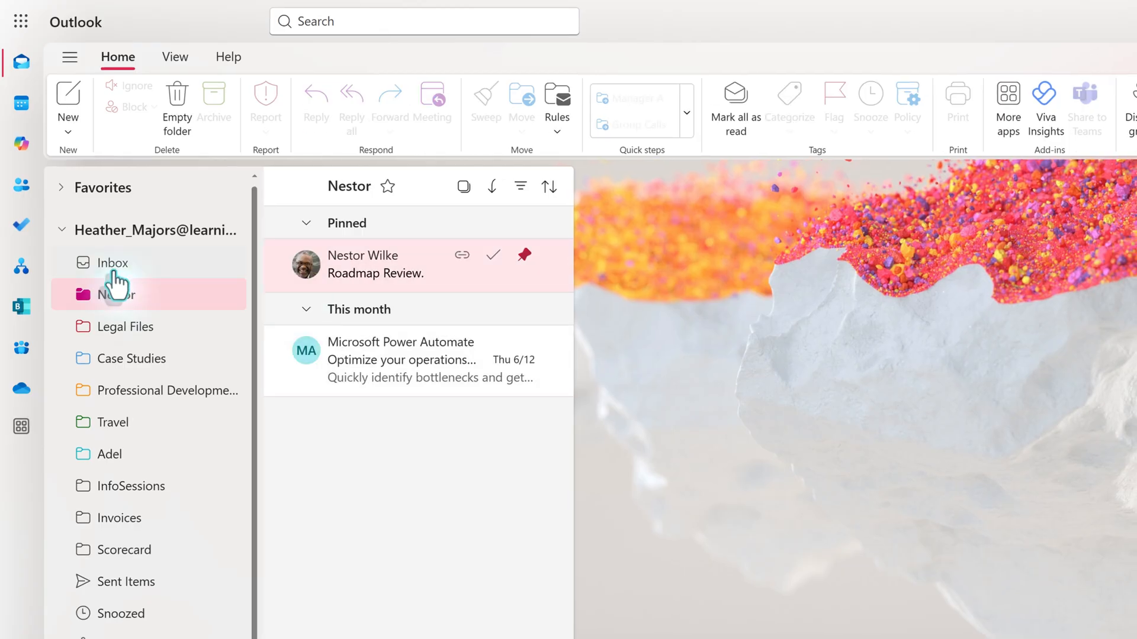
- In the Inbox, select the 'Declined: 3rd test' and '3rd test' messages together
{"action": "left_click", "coordinate": [113, 262]}
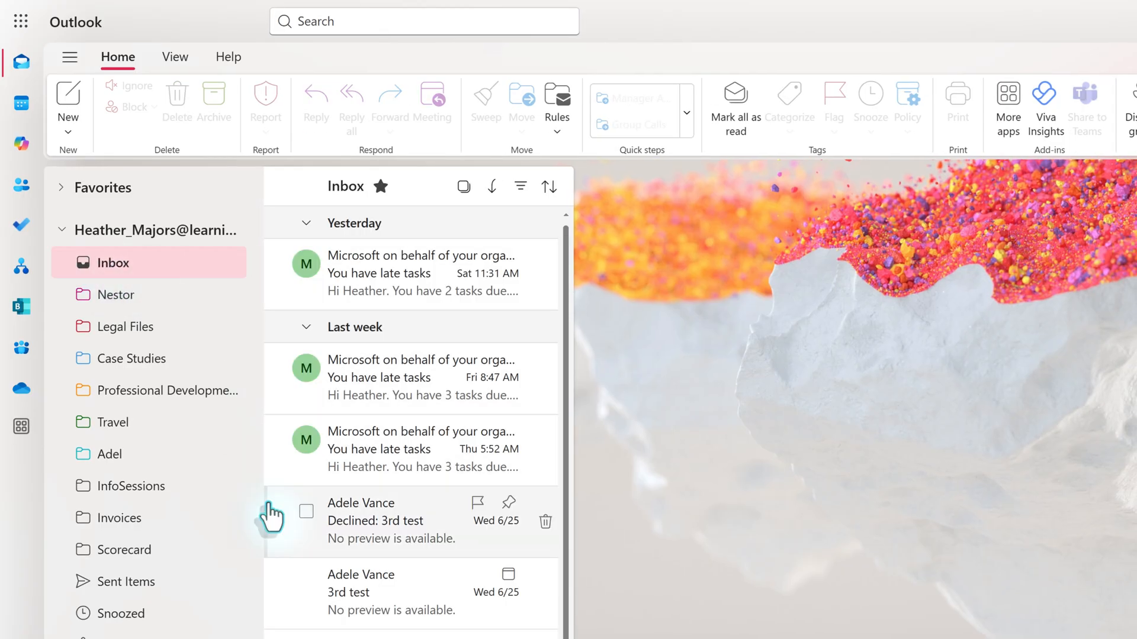
{"action": "left_click", "coordinate": [375, 520]}
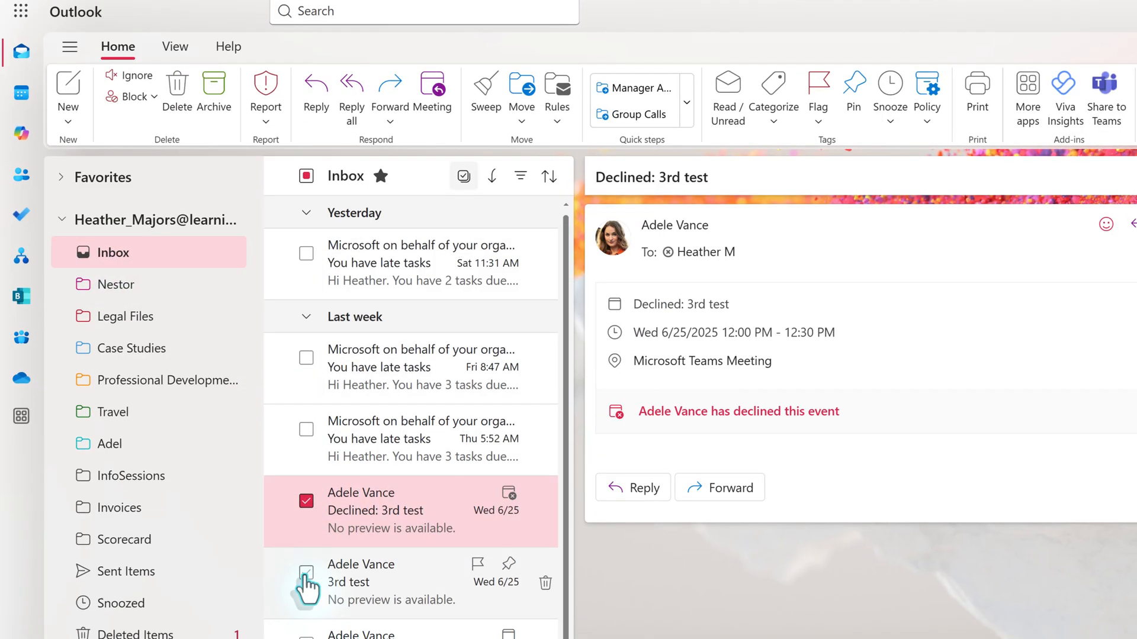
{"action": "left_click", "coordinate": [306, 520]}
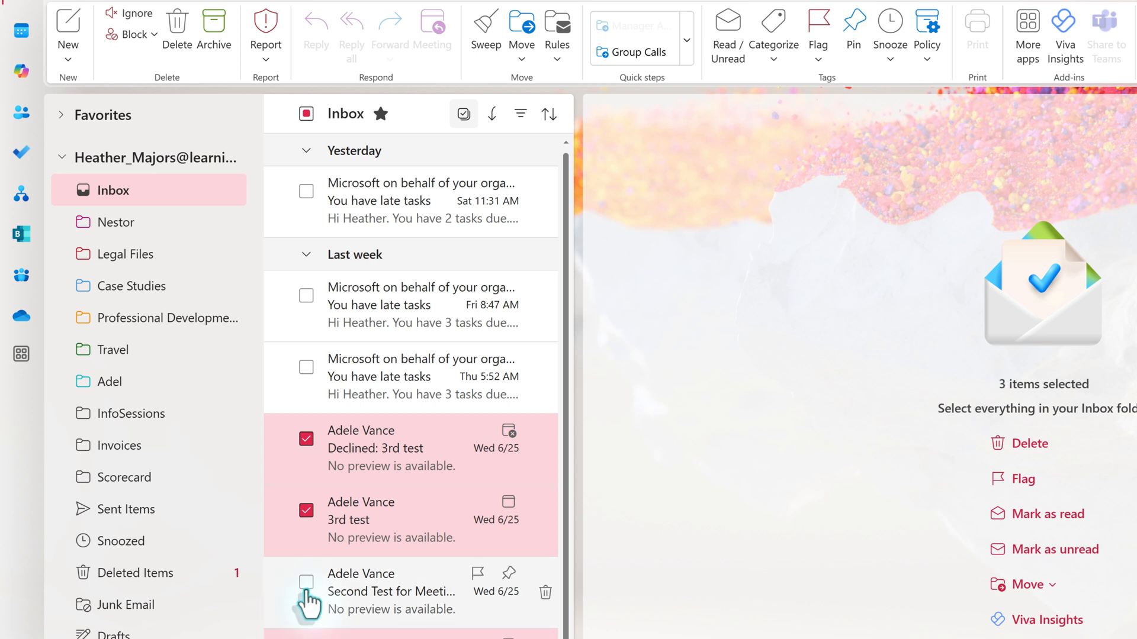